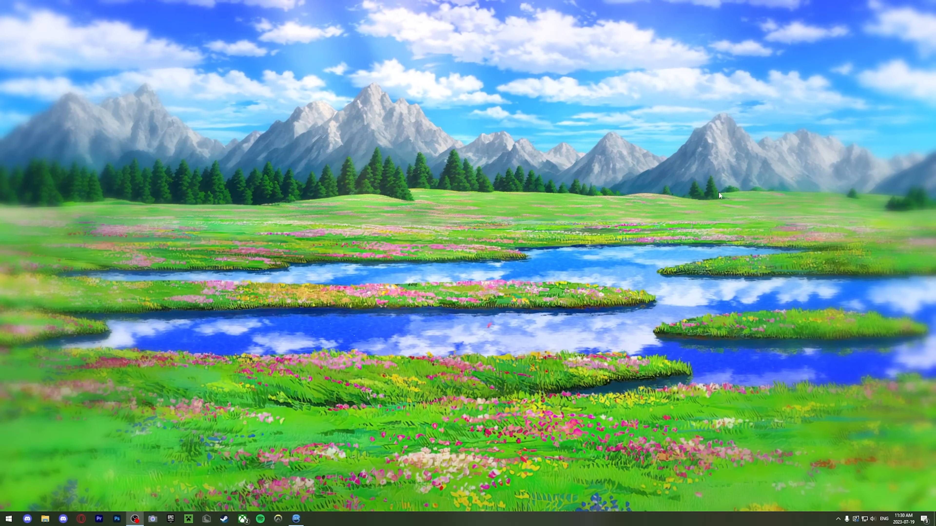
# Step: Search Google for 'autohotkey' and reach the official autohotkey.com site
pyautogui.click(314, 519)
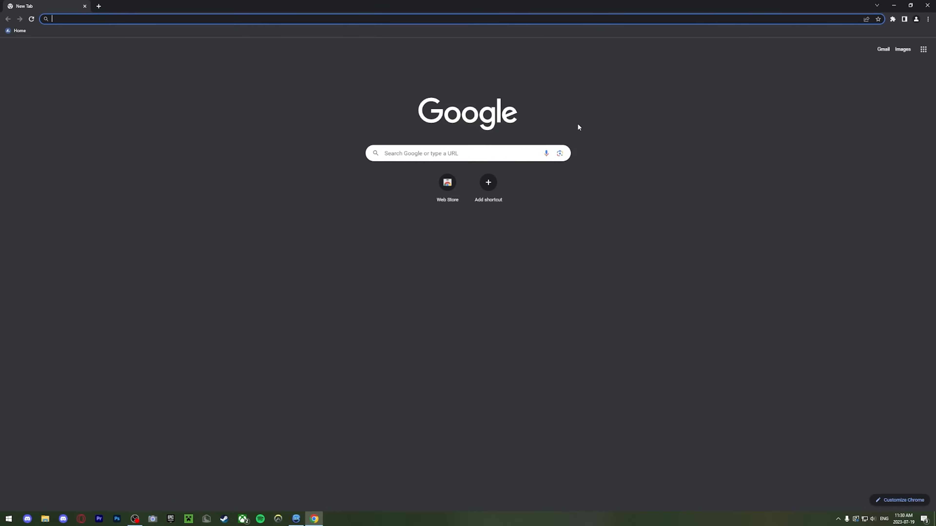
pyautogui.write('aut')
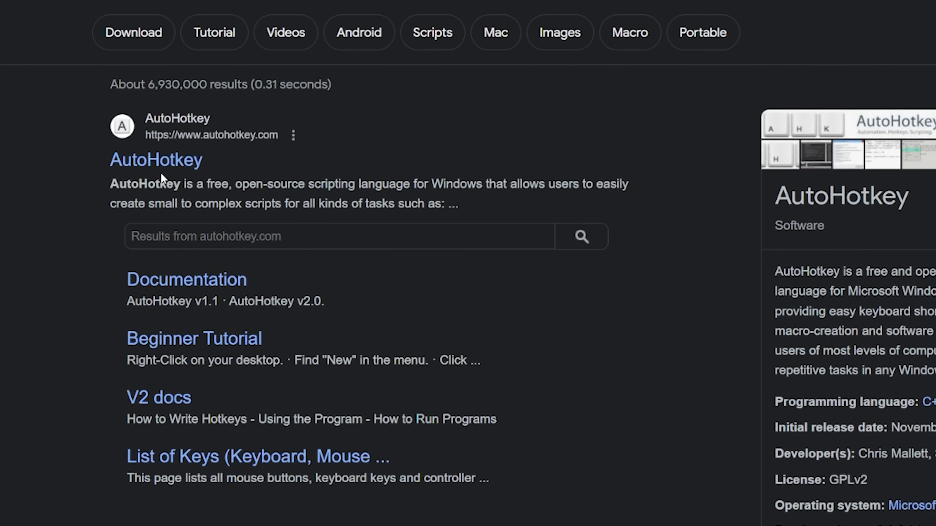
pyautogui.click(155, 160)
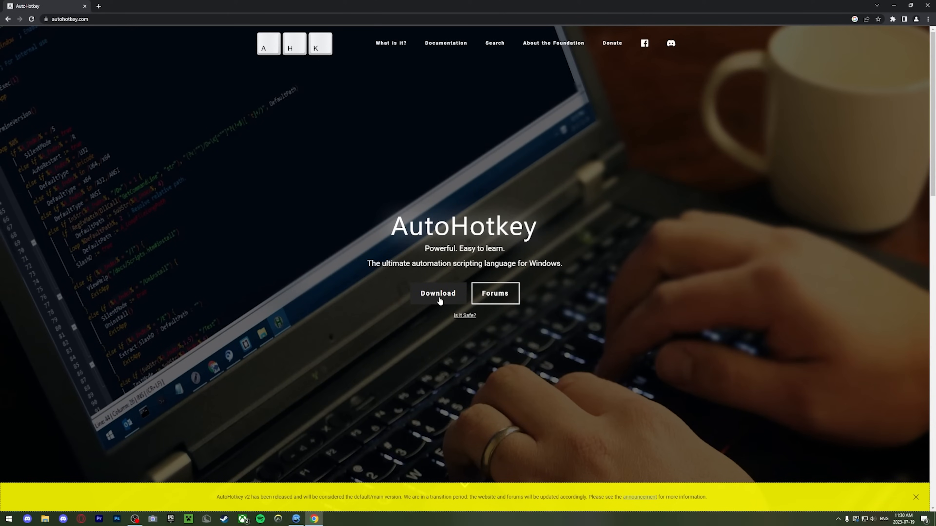
# Step: Download the AutoHotkey version 2.0 installer from the site's download options
pyautogui.click(438, 293)
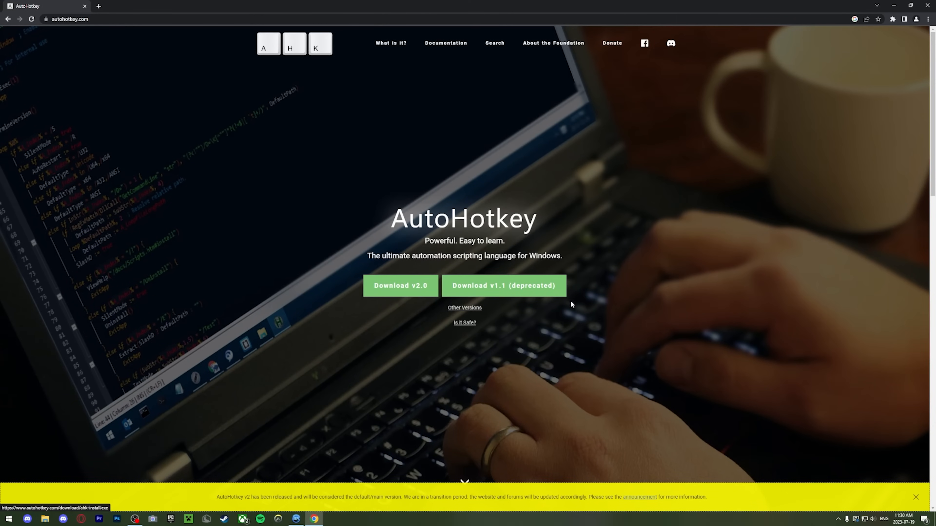
pyautogui.moveTo(401, 292)
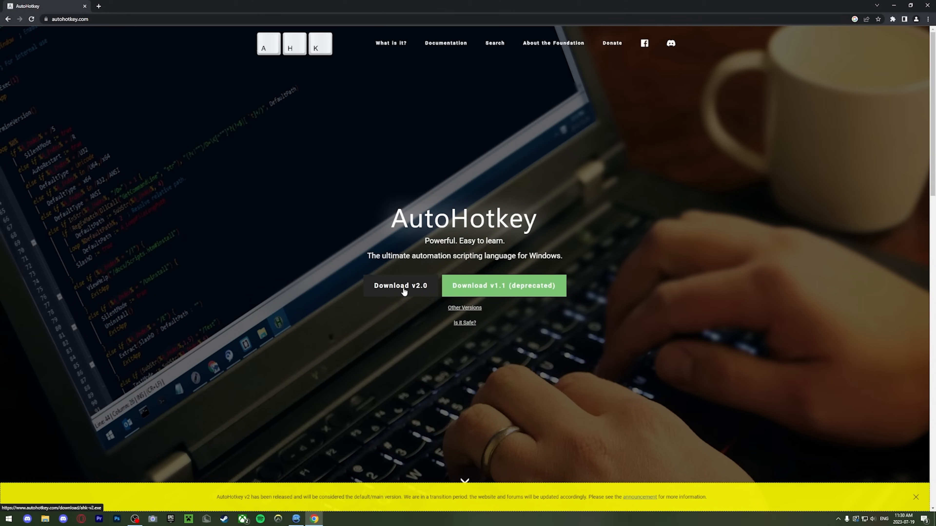
pyautogui.click(399, 285)
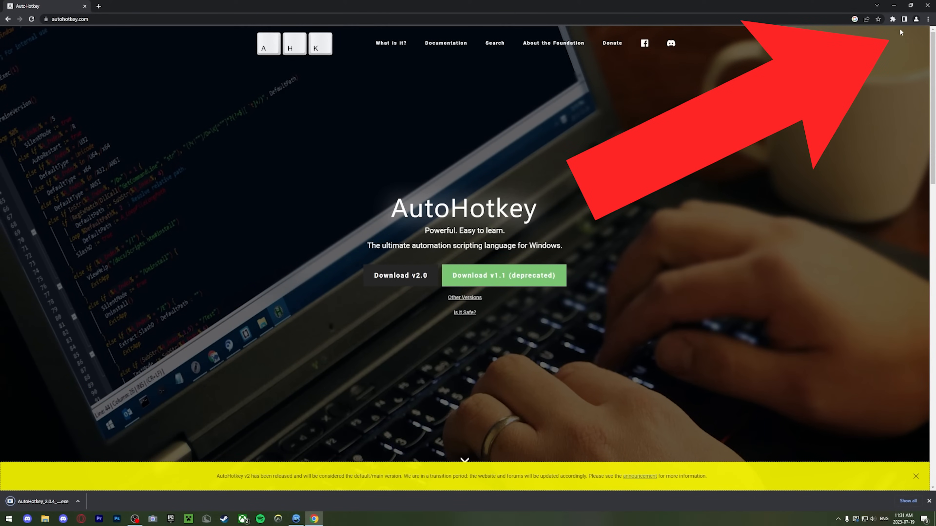
# Step: Run AutoHotkey_2.0.4_setup.exe from Downloads, keeping the all-users install mode
pyautogui.click(45, 522)
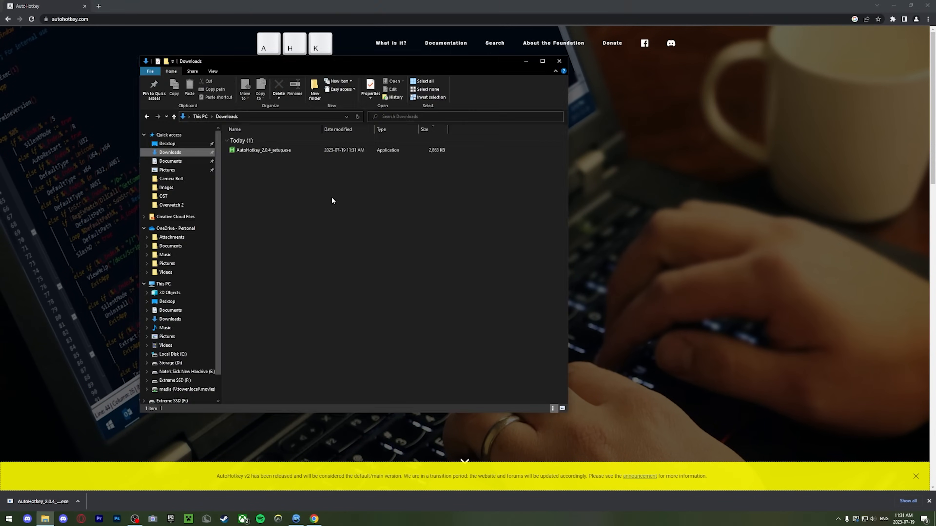
pyautogui.moveTo(298, 185)
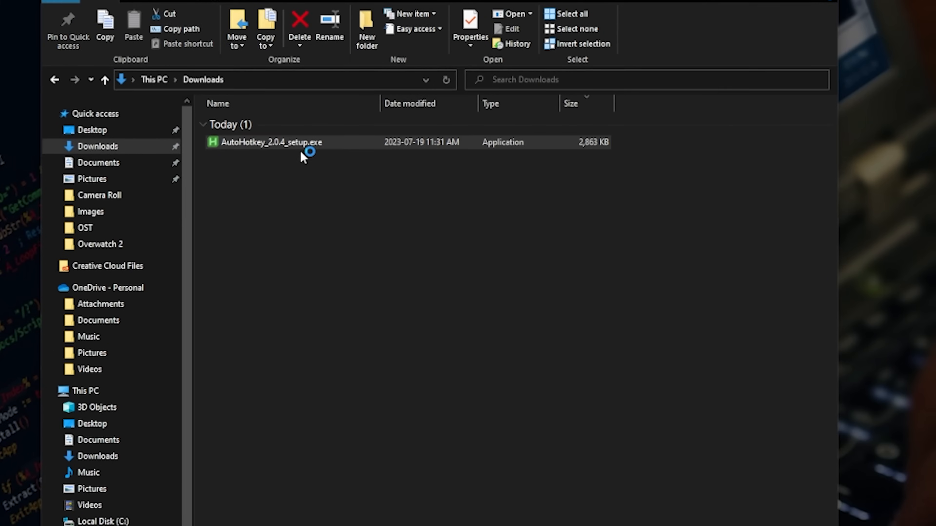
pyautogui.doubleClick(271, 142)
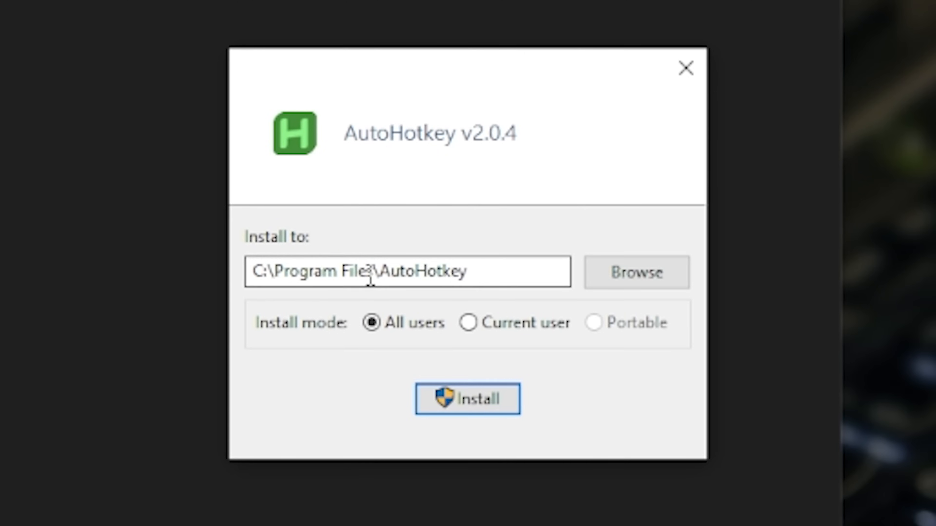
pyautogui.click(372, 323)
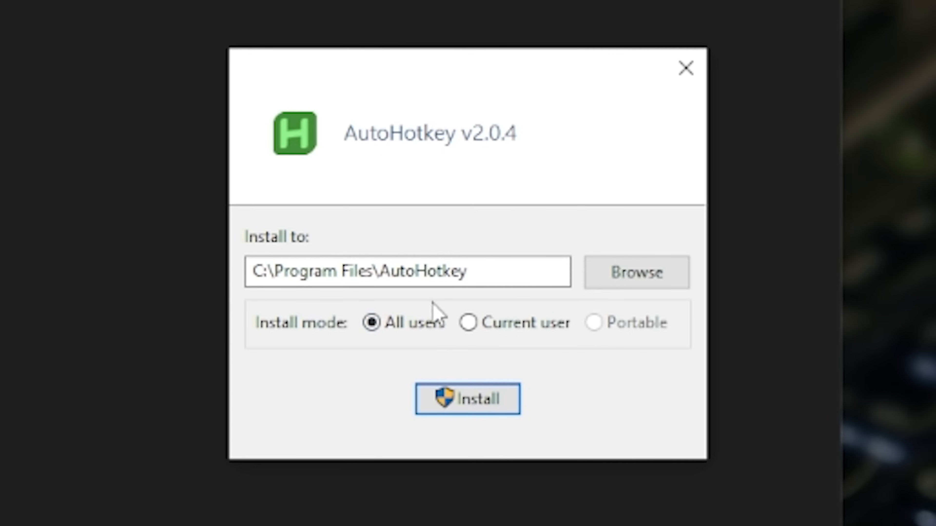
pyautogui.click(467, 322)
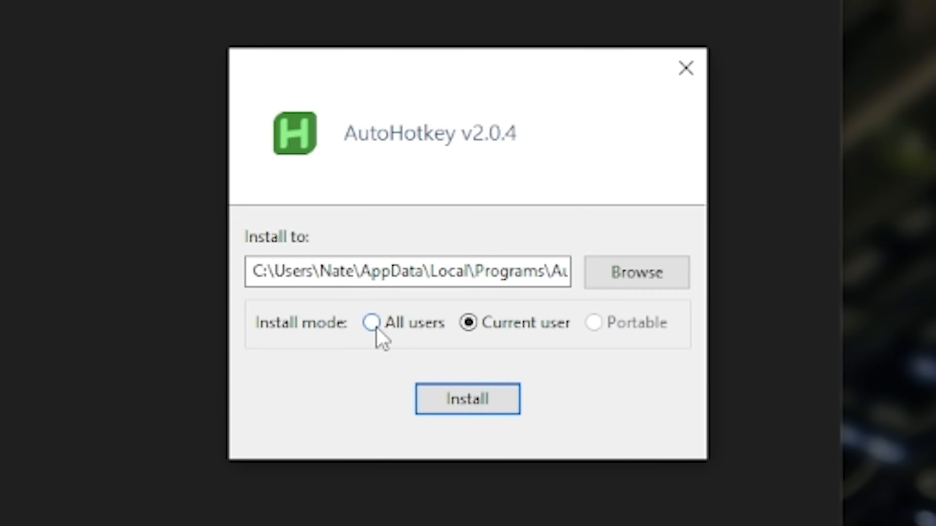
pyautogui.click(373, 323)
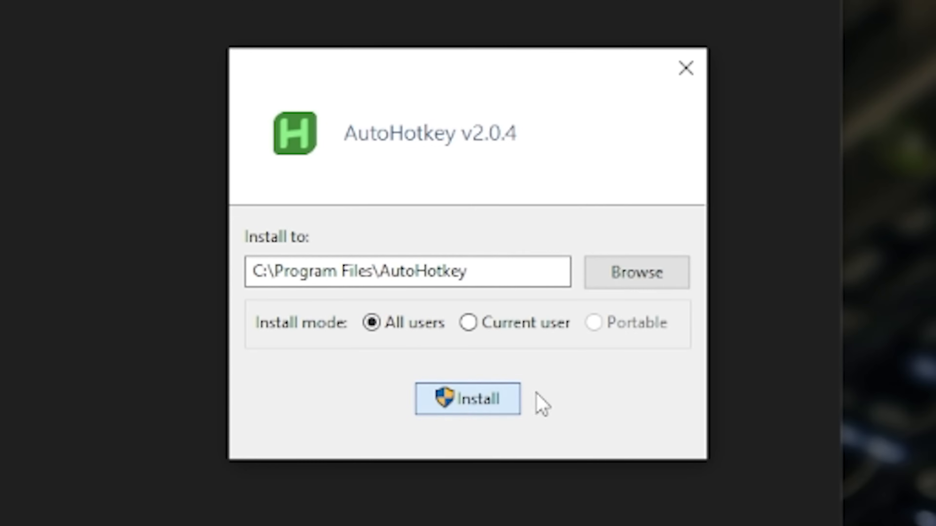
# Step: Install v2.0.4, allow the UAC prompt and stop the welcome Dash showing next time
pyautogui.click(466, 399)
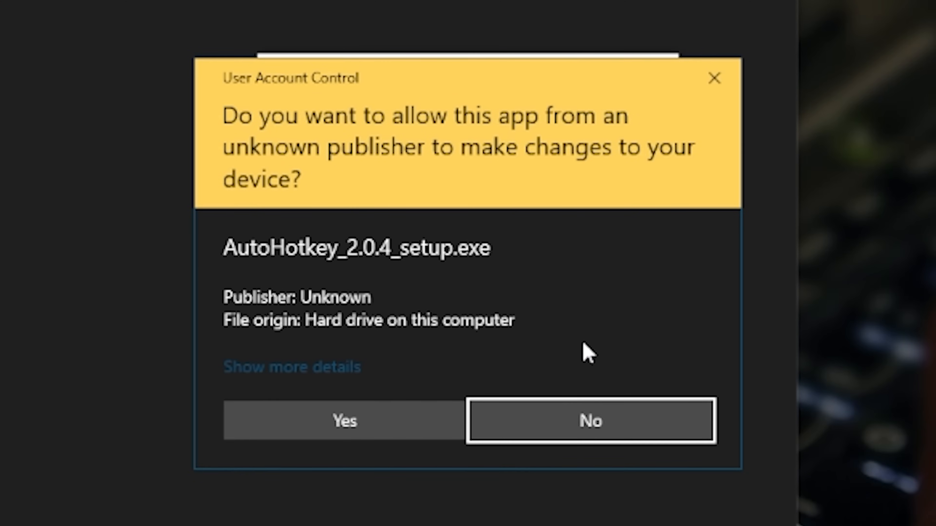
pyautogui.click(343, 420)
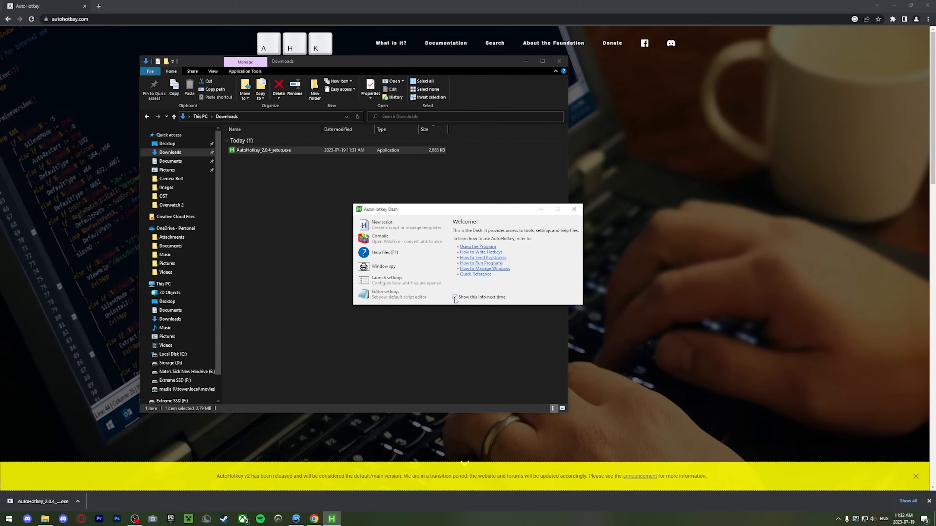
pyautogui.click(454, 297)
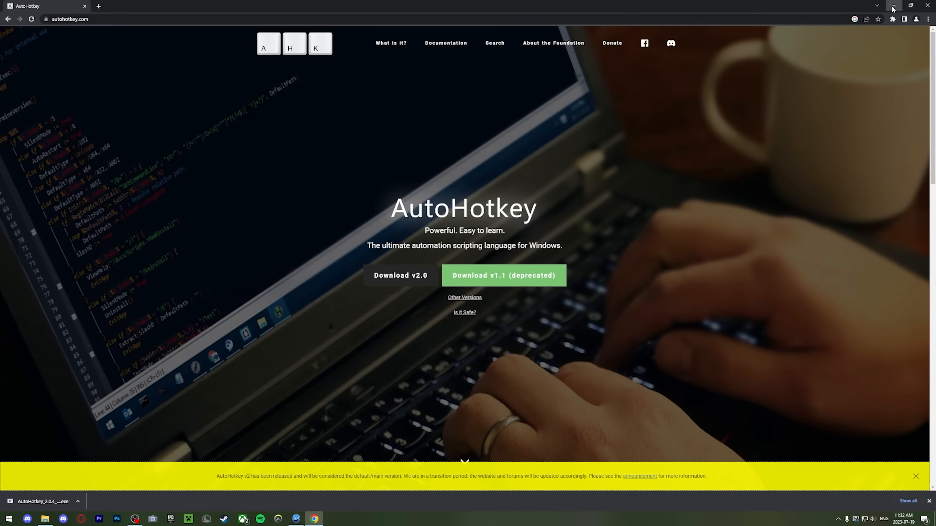
pyautogui.click(98, 6)
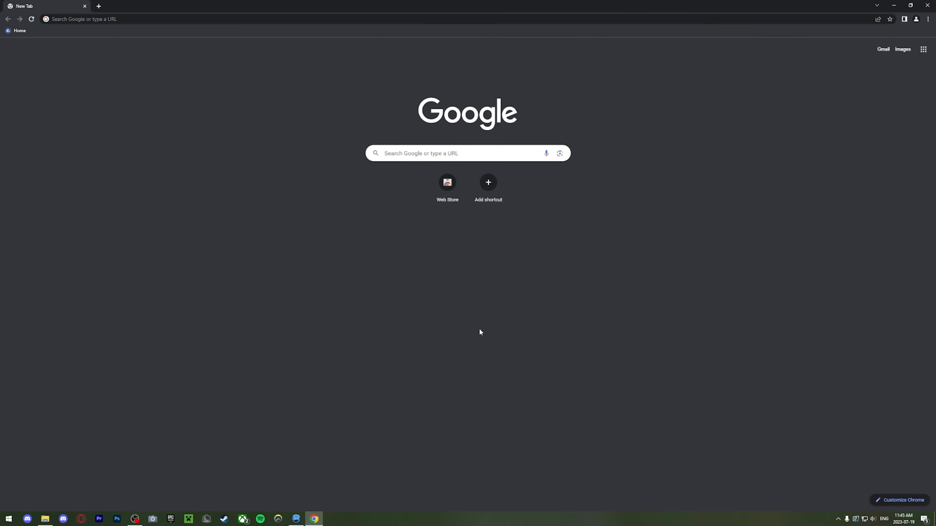
pyautogui.write('https://link-center.net/896133/animation-cancelling-sdv')
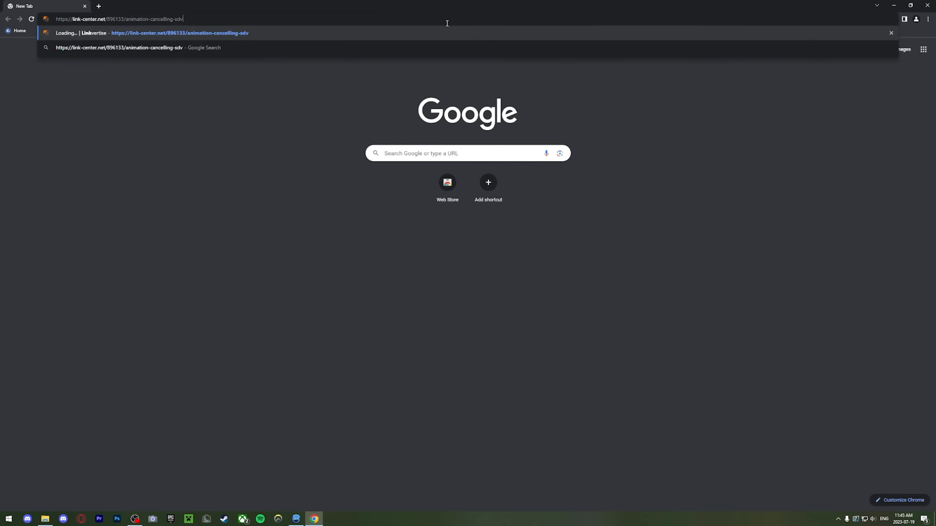
pyautogui.press('Enter')
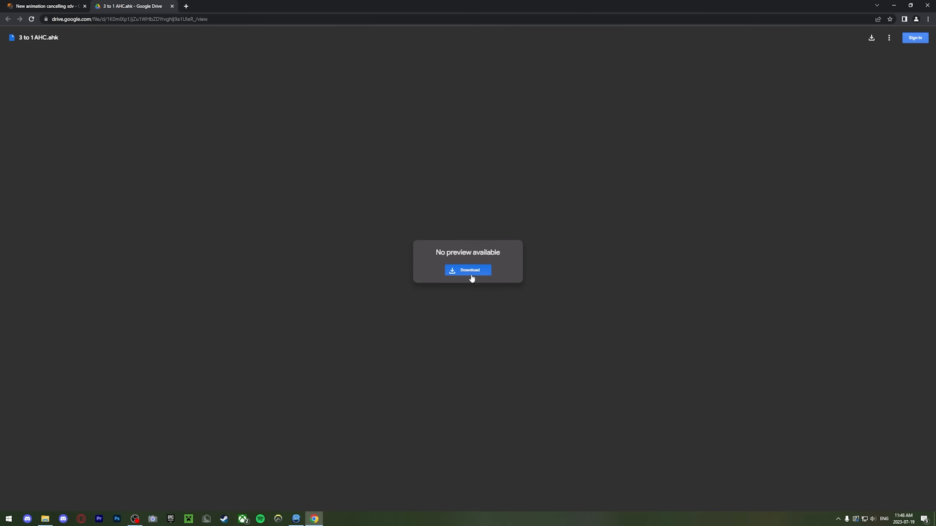
pyautogui.click(467, 269)
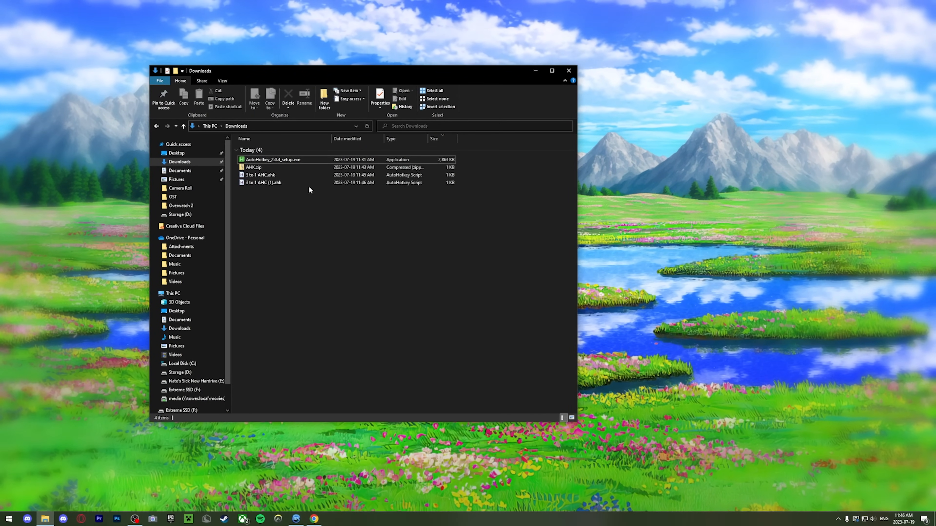
# Step: Delete the duplicate '3 to 1 AHC (1).ahk' to the Recycle Bin and run '3 to 1 AHC.ahk'
pyautogui.click(288, 97)
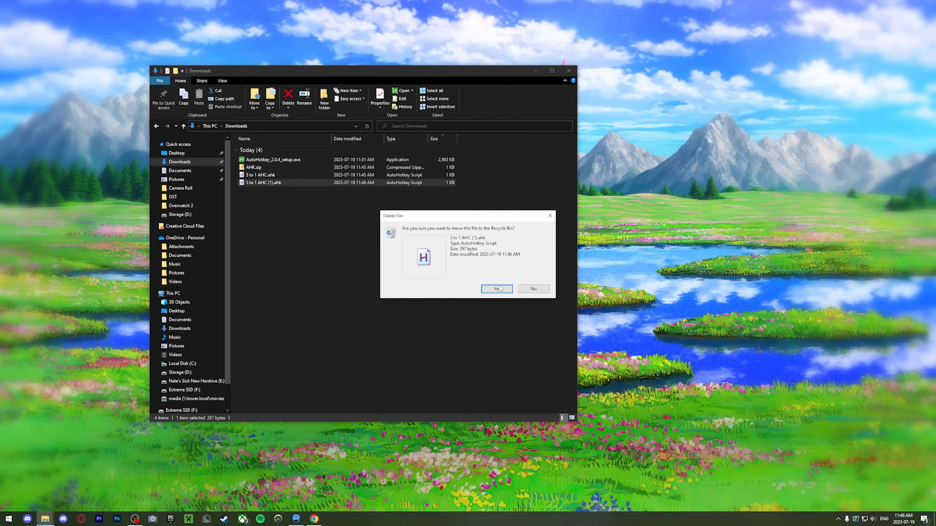
pyautogui.click(496, 289)
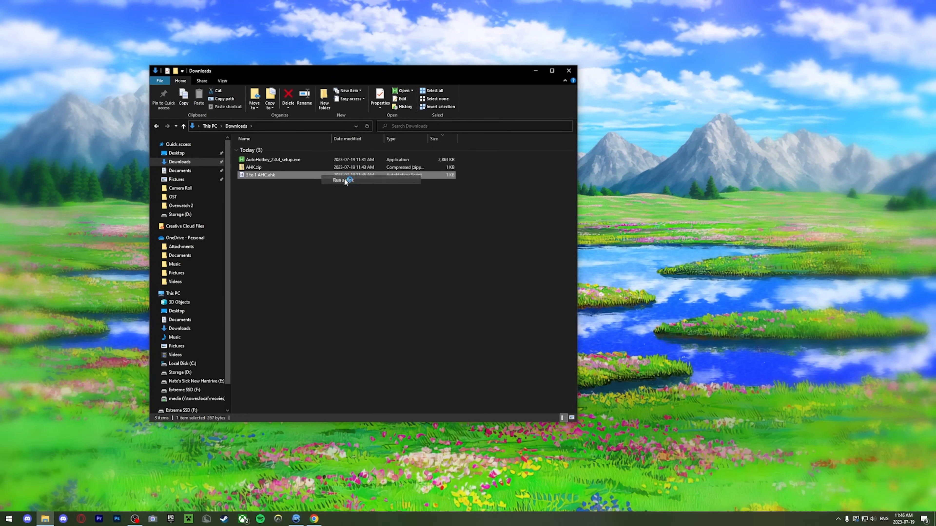
pyautogui.click(338, 180)
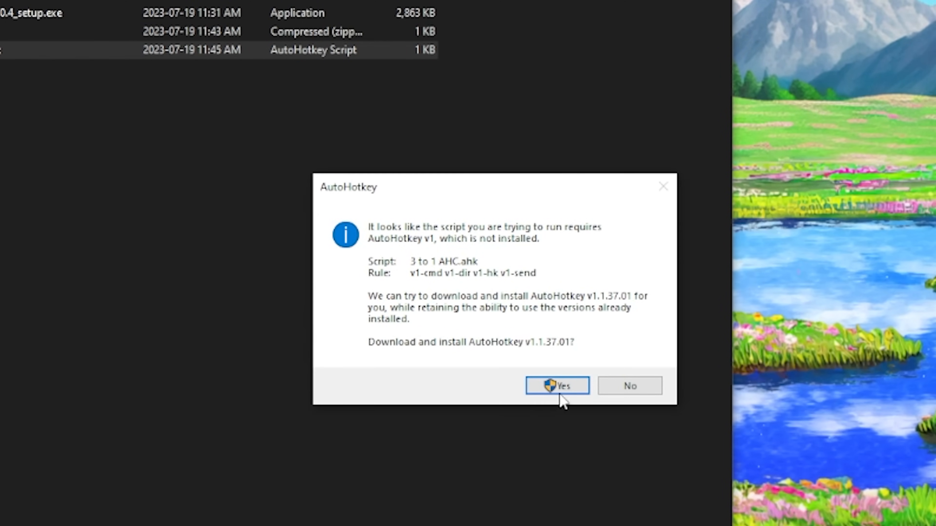
# Step: Let the script install AutoHotkey v1.1.37.01, allowing UAC and overwriting existing files
pyautogui.click(555, 385)
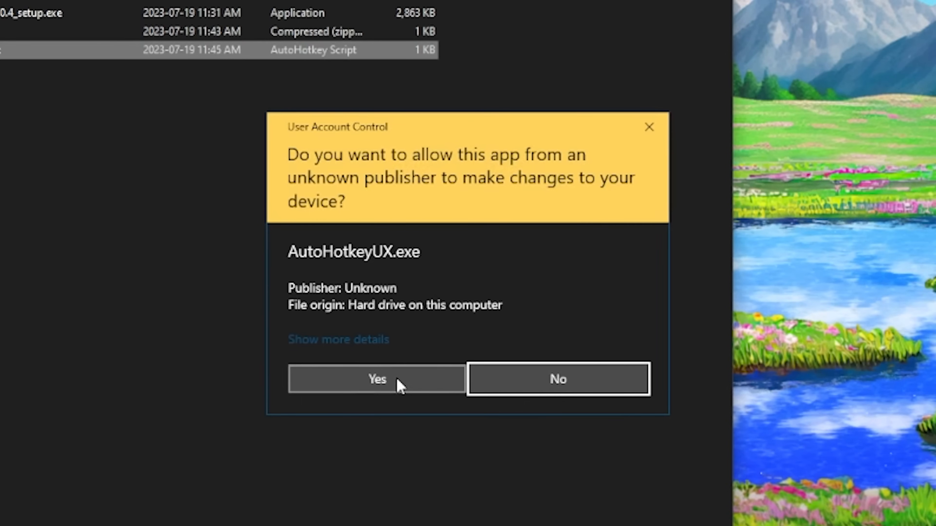
pyautogui.click(377, 379)
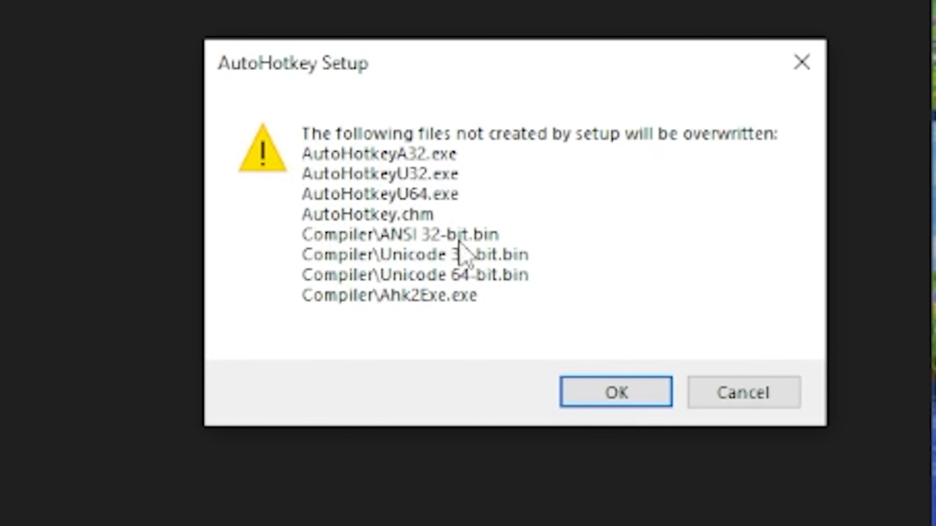
pyautogui.click(614, 391)
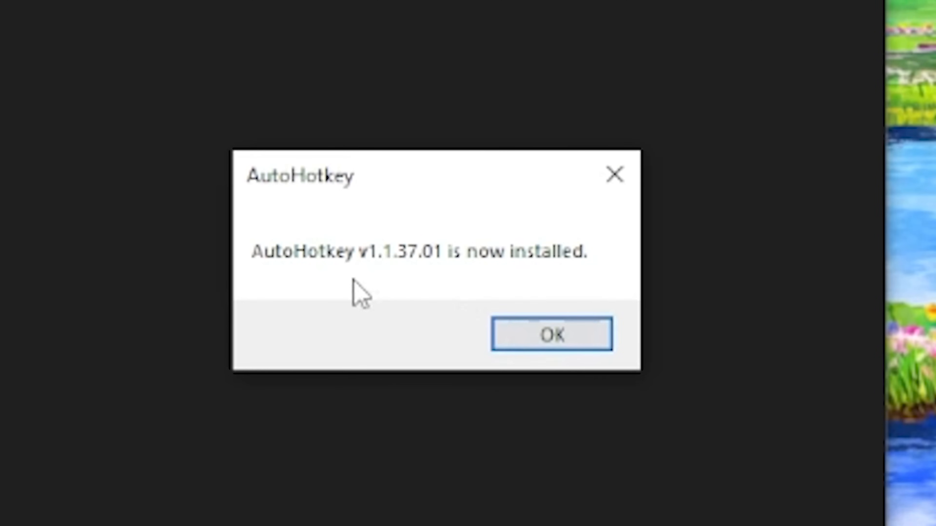
pyautogui.click(550, 334)
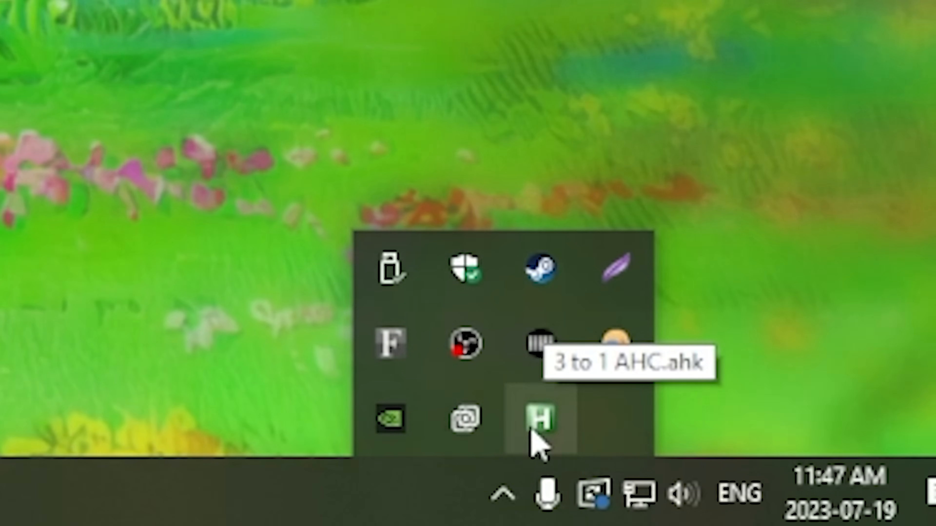
pyautogui.doubleClick(536, 420)
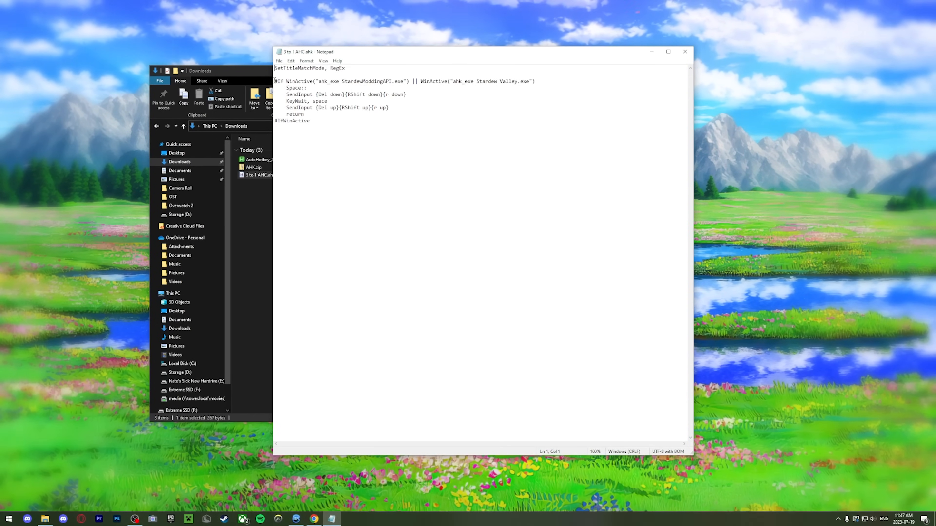
pyautogui.doubleClick(292, 80)
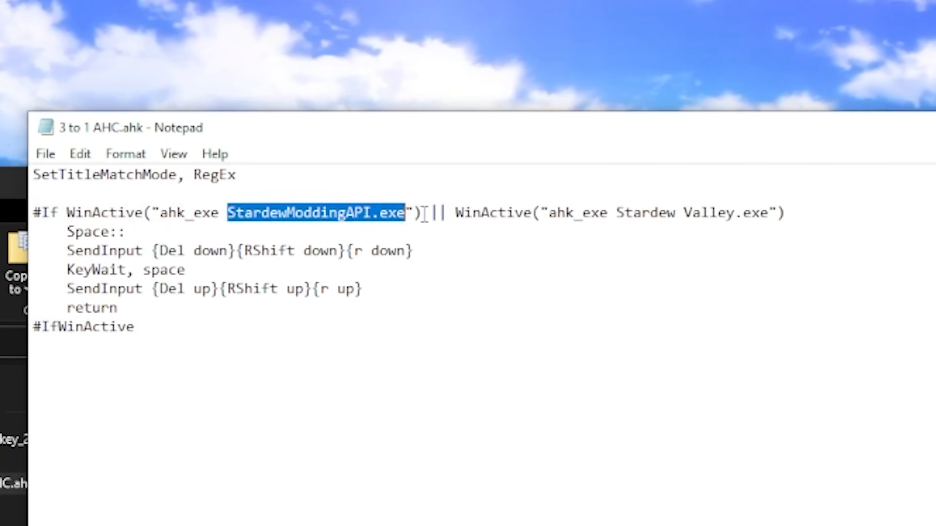
pyautogui.doubleClick(692, 213)
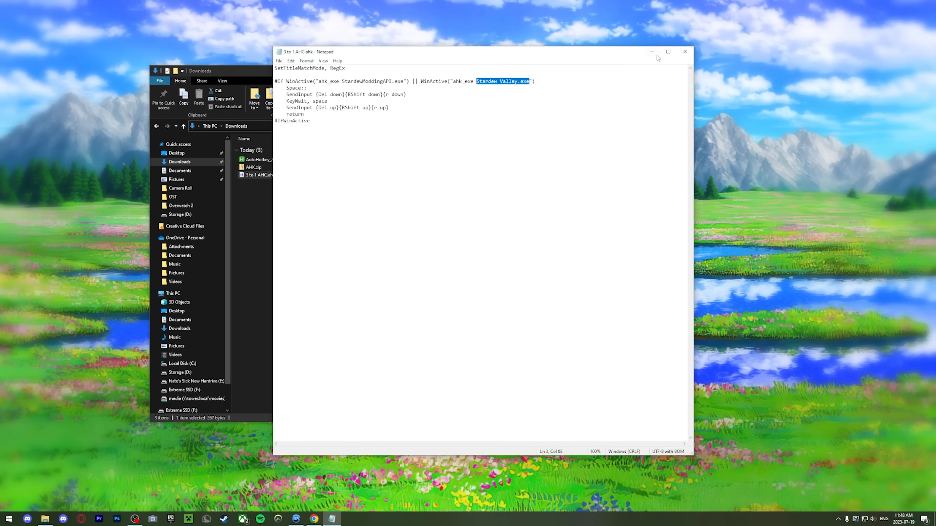
pyautogui.click(685, 51)
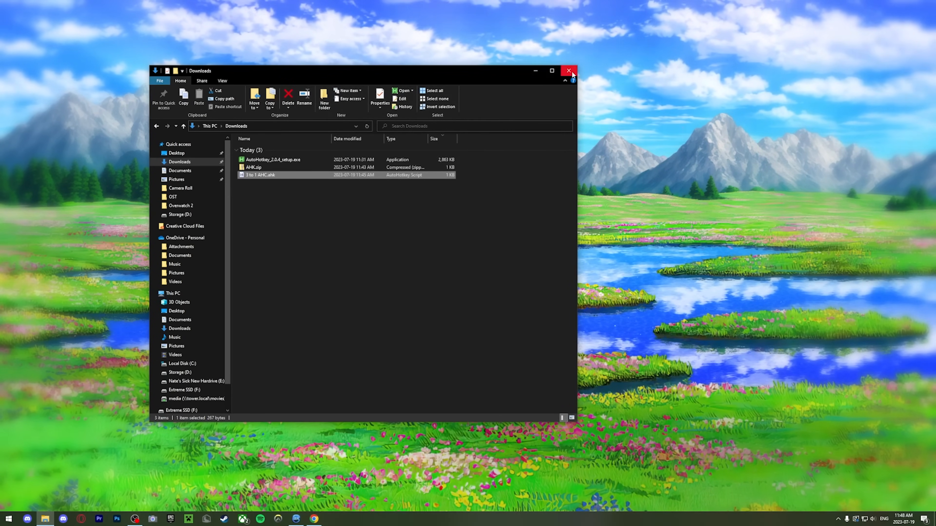
# Step: Close the Downloads window and chop the pine tree with animation-cancelled axe swings
pyautogui.click(569, 71)
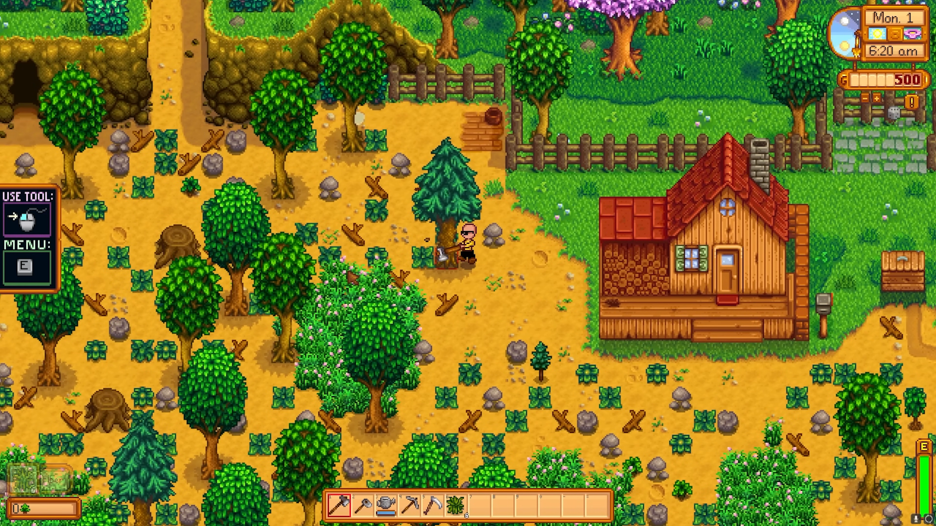
pyautogui.click(453, 250)
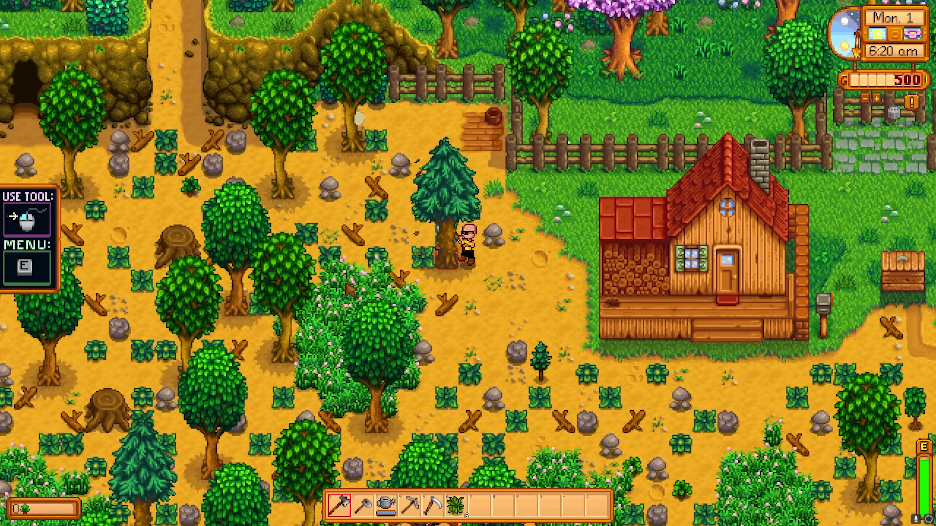
pyautogui.click(444, 233)
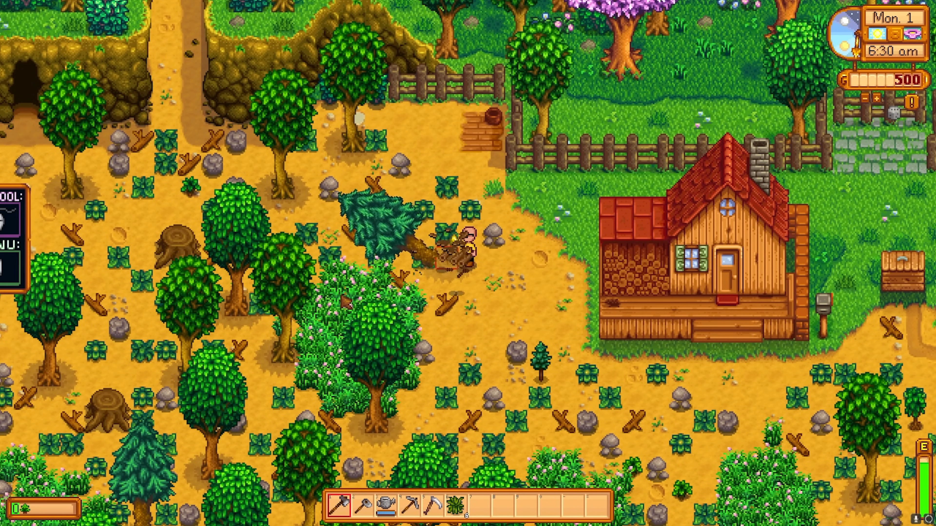